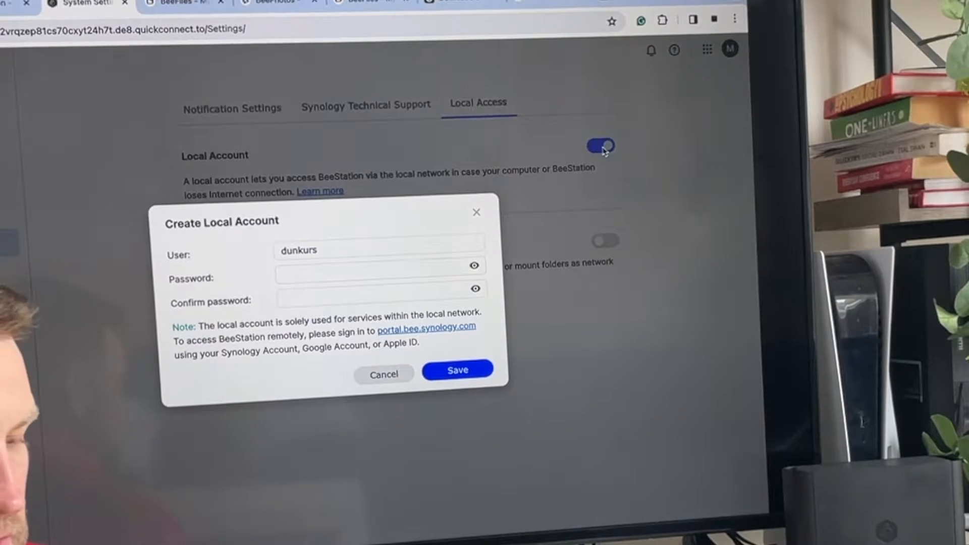
Step: Save the new local account in BeeStation's Local Access settings
click(457, 370)
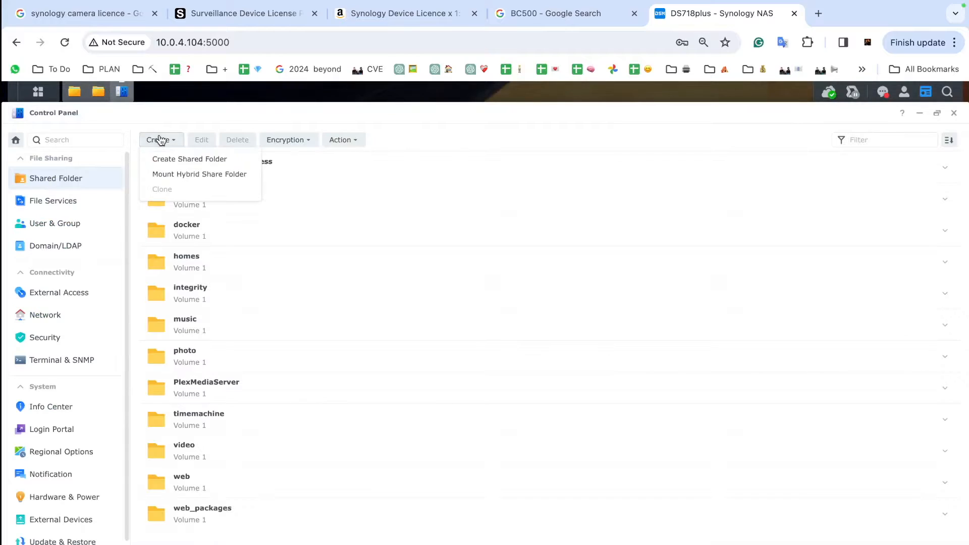
Step: Create a new shared folder named remoteNAS
click(189, 159)
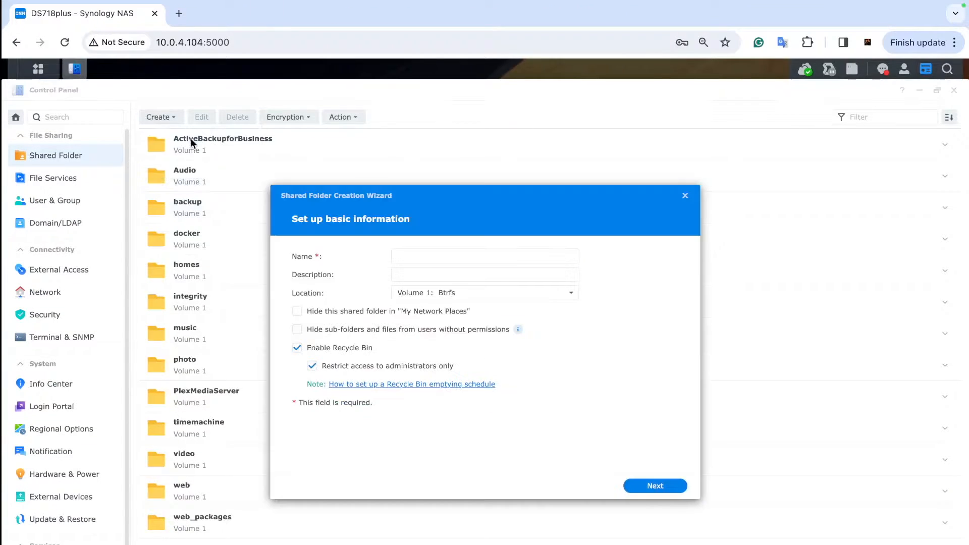
text(remoteNAS)
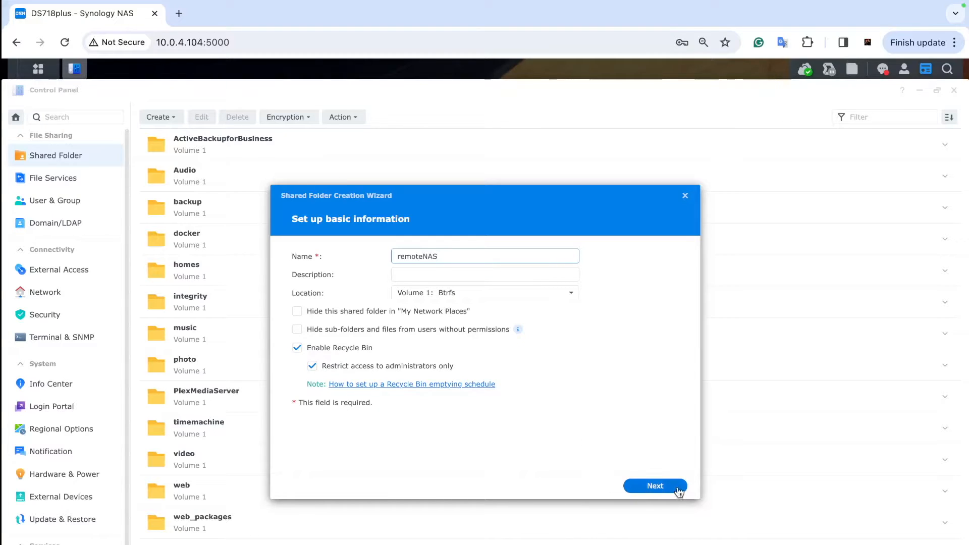
click(655, 485)
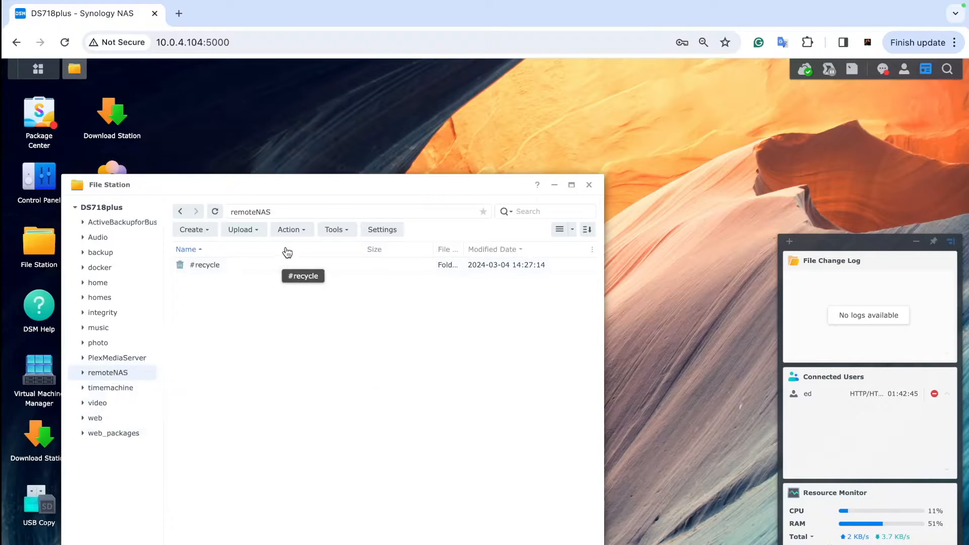
Step: Set up a CIFS mount of \\10.0.4.49\home with account dunkurs, auto-mounting on startup
click(336, 229)
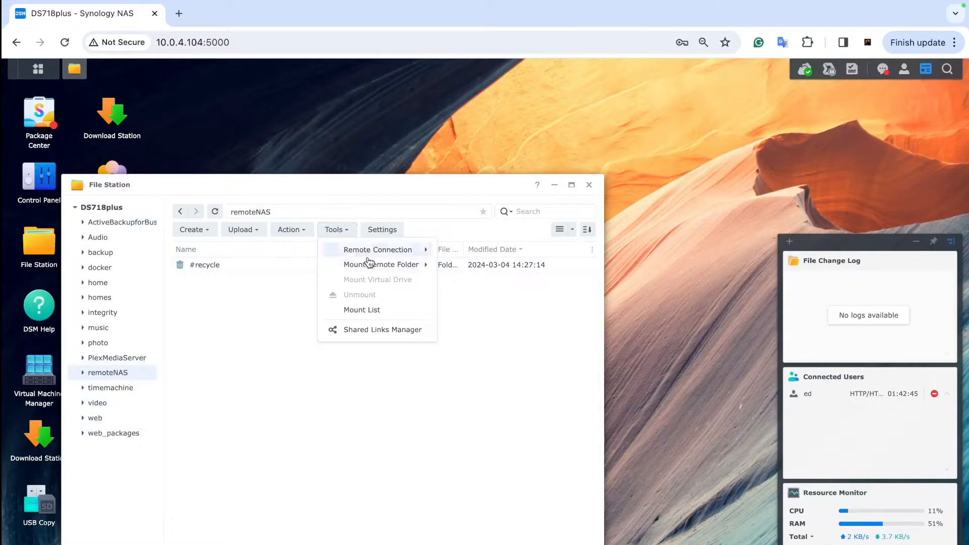
click(381, 264)
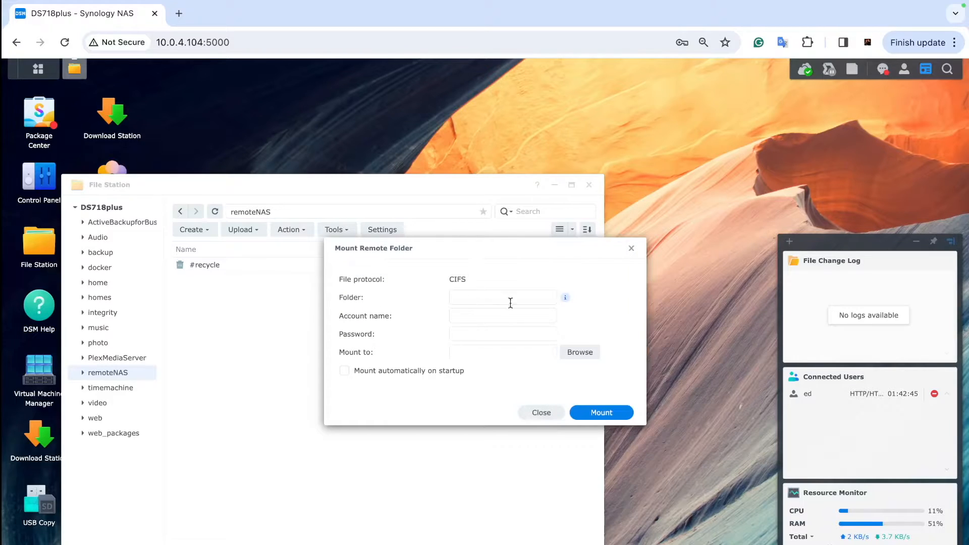
text(\\)
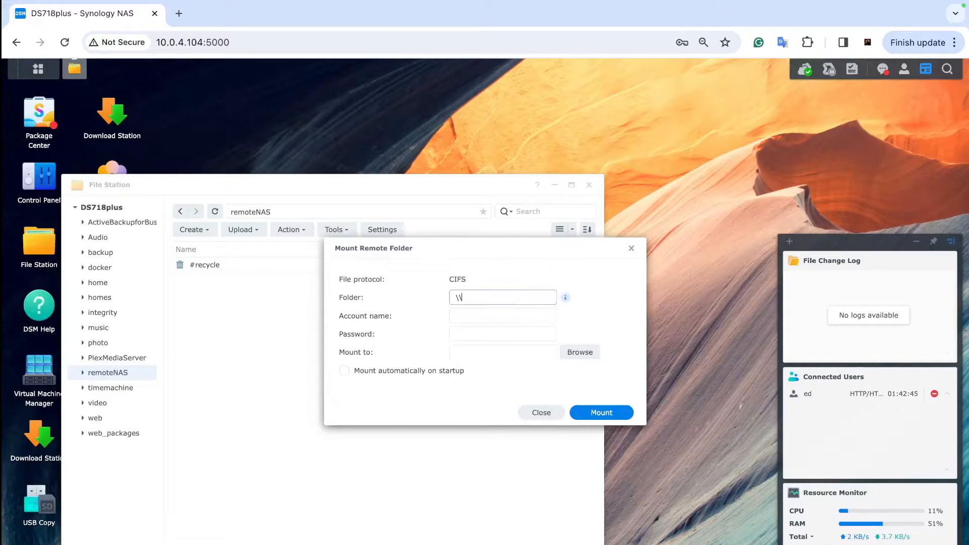
text(10.0)
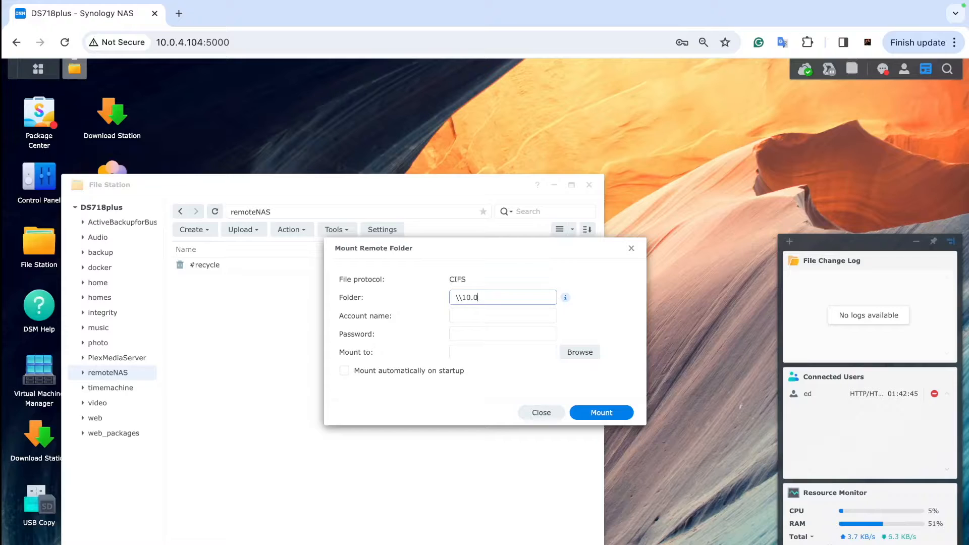
text(.4.49)
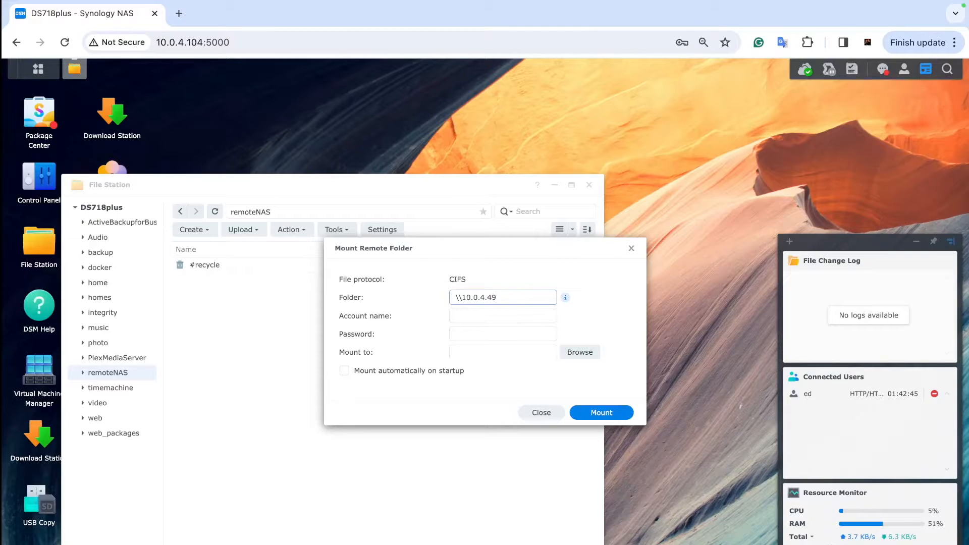
text(\home)
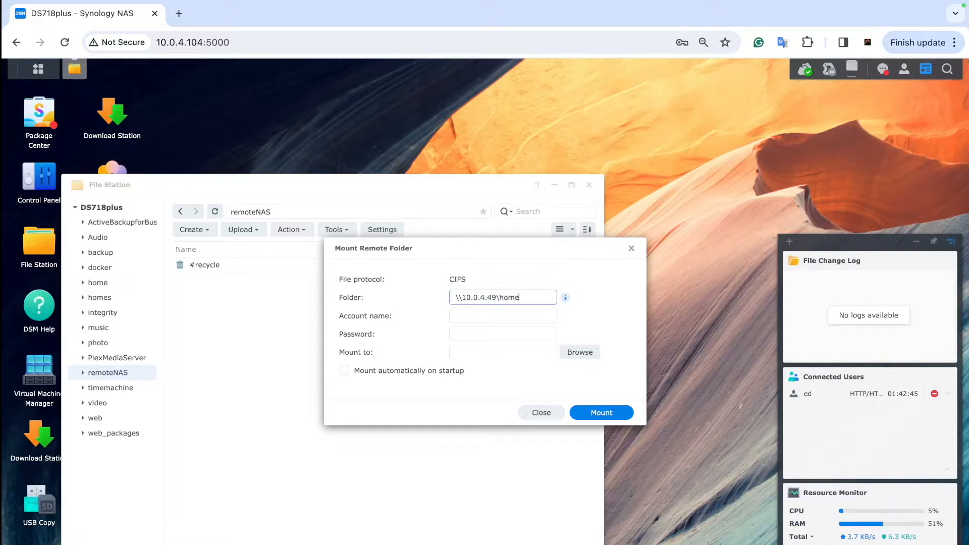
text(dunkurs)
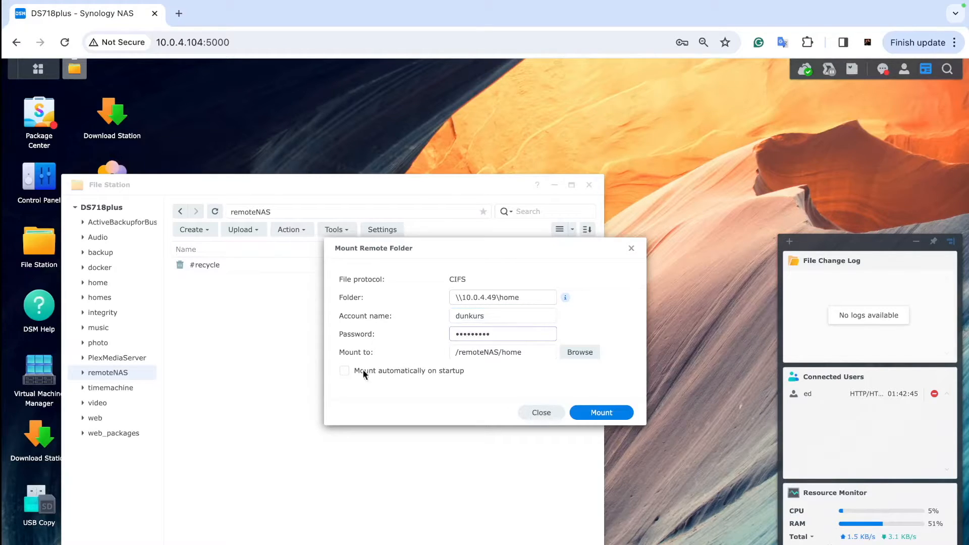
click(344, 370)
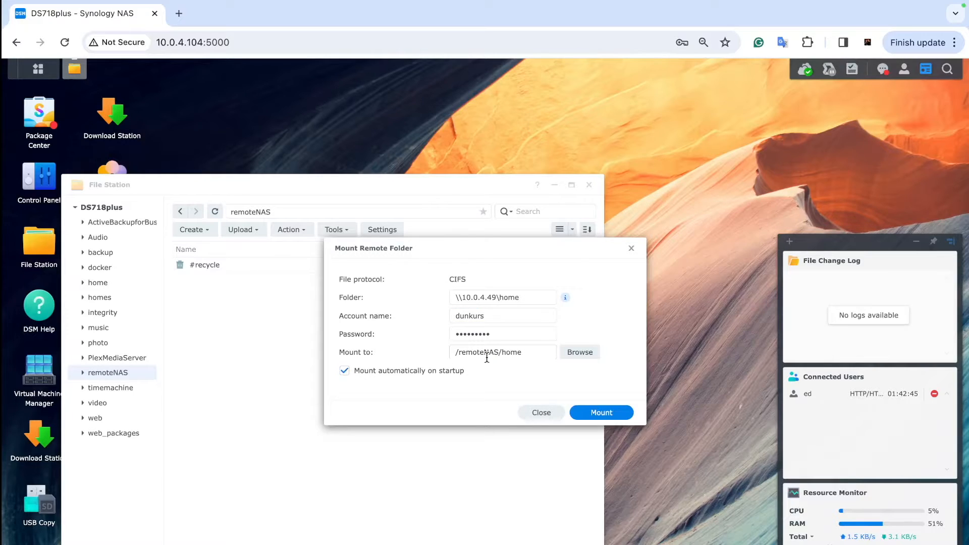
mouse_move(544, 352)
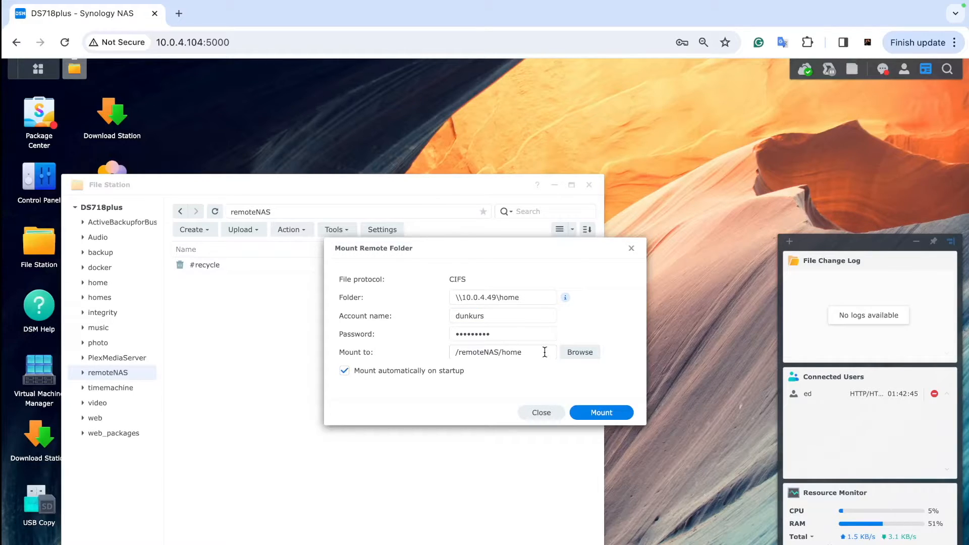
Step: Mount the remote home folder into a new 'bee' folder under remoteNAS
click(579, 352)
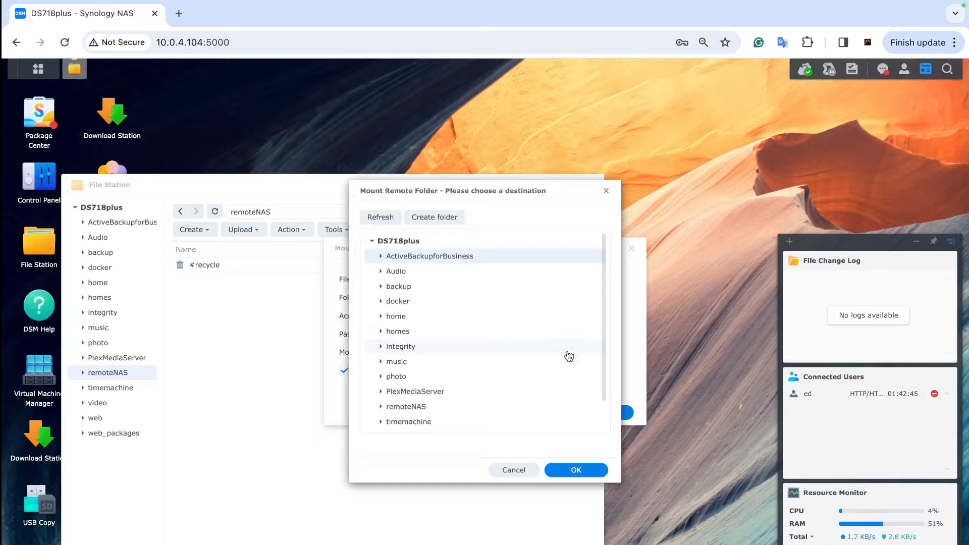
scroll(down, 3)
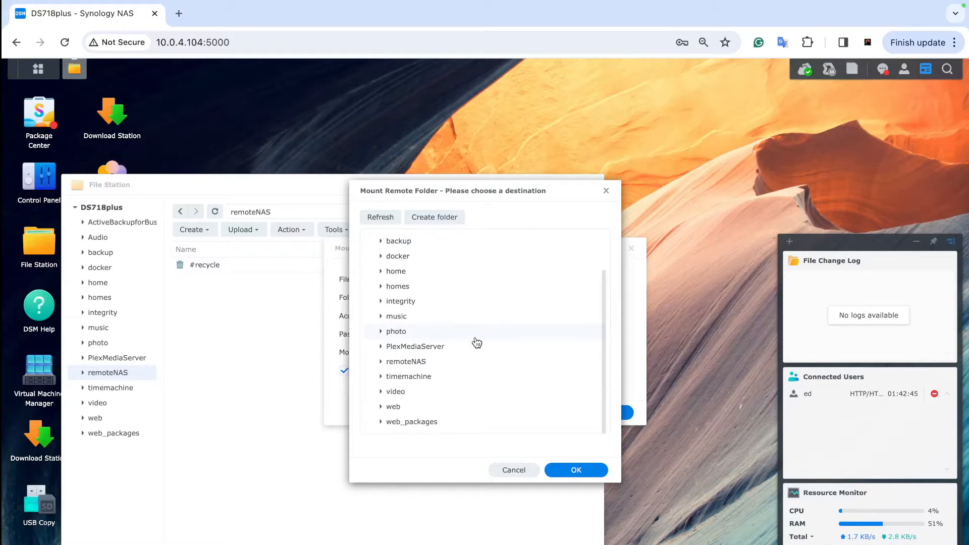
click(382, 361)
text(bee)
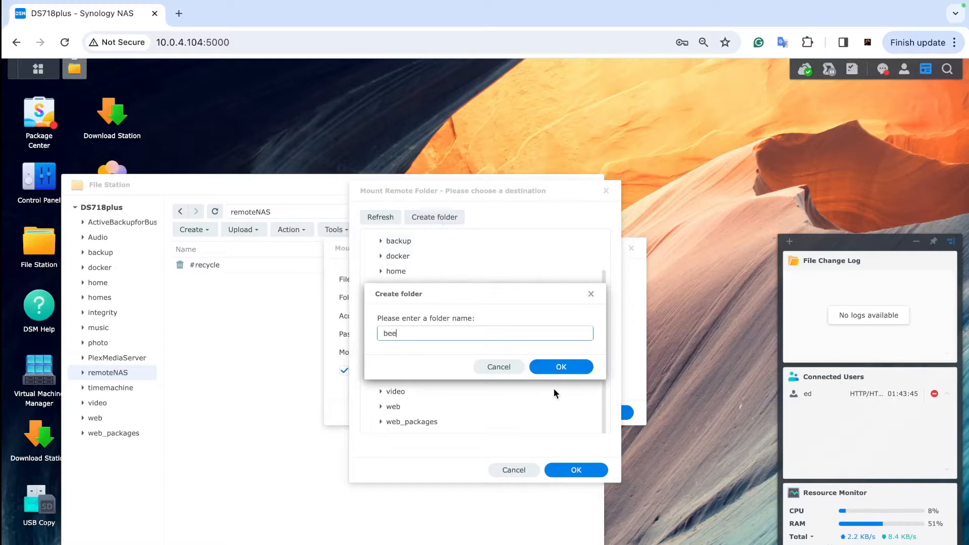
click(560, 366)
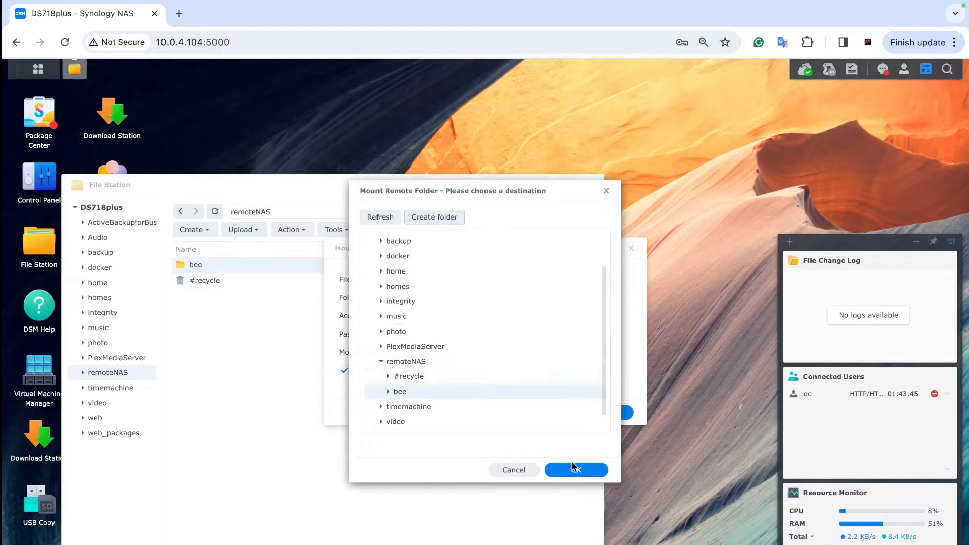
click(575, 469)
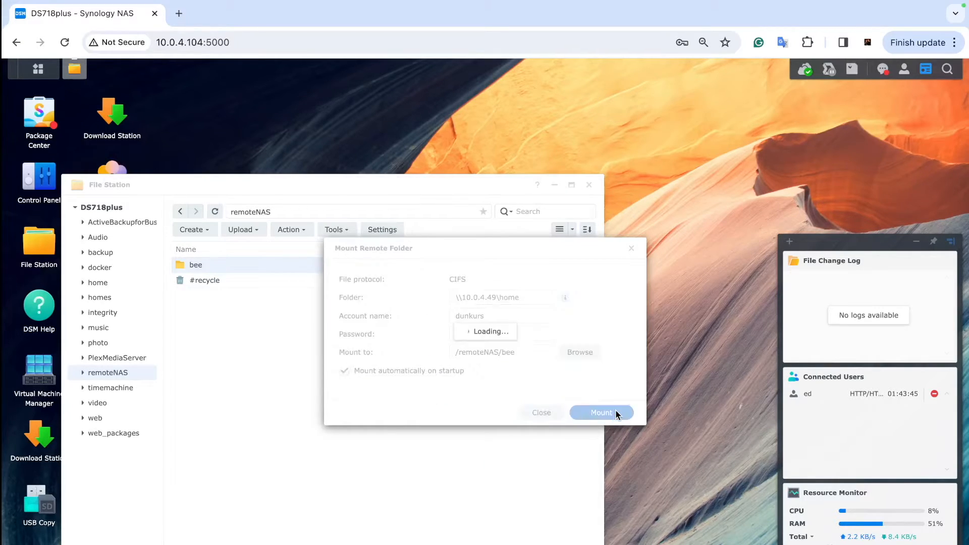
click(601, 413)
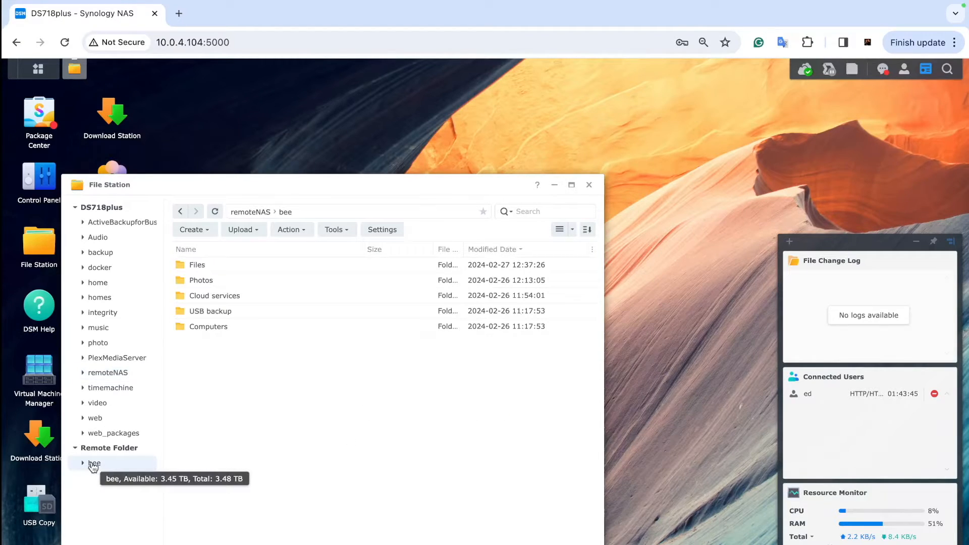
Step: Expand the mounted bee folder to view its subfolders, then close File Station
double_click(201, 280)
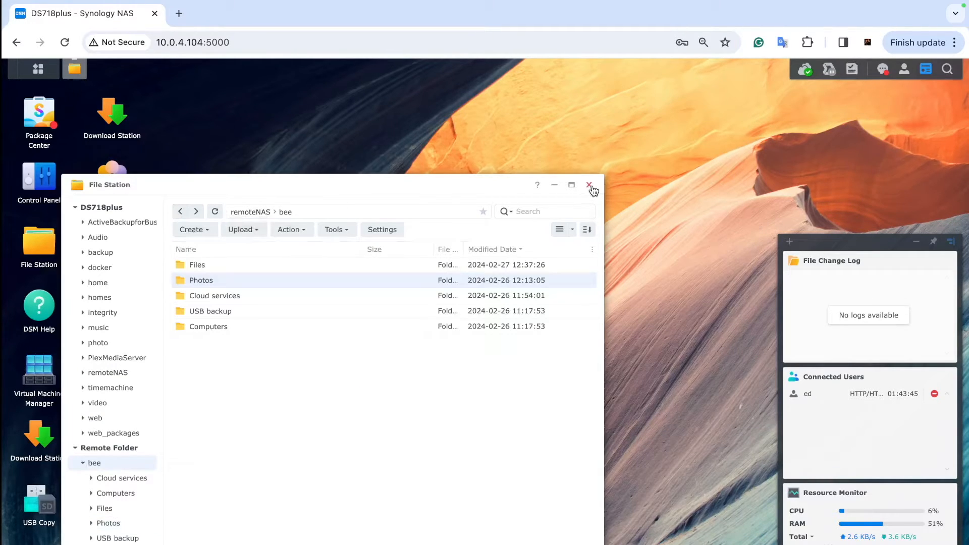
click(590, 185)
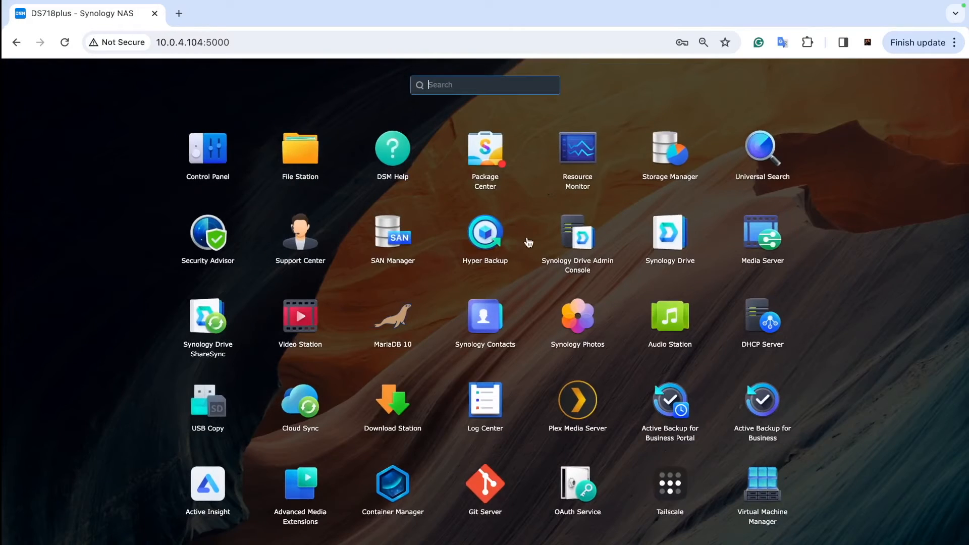
Step: Start a single-version Hyper Backup task to the local 'backup' shared folder
click(485, 232)
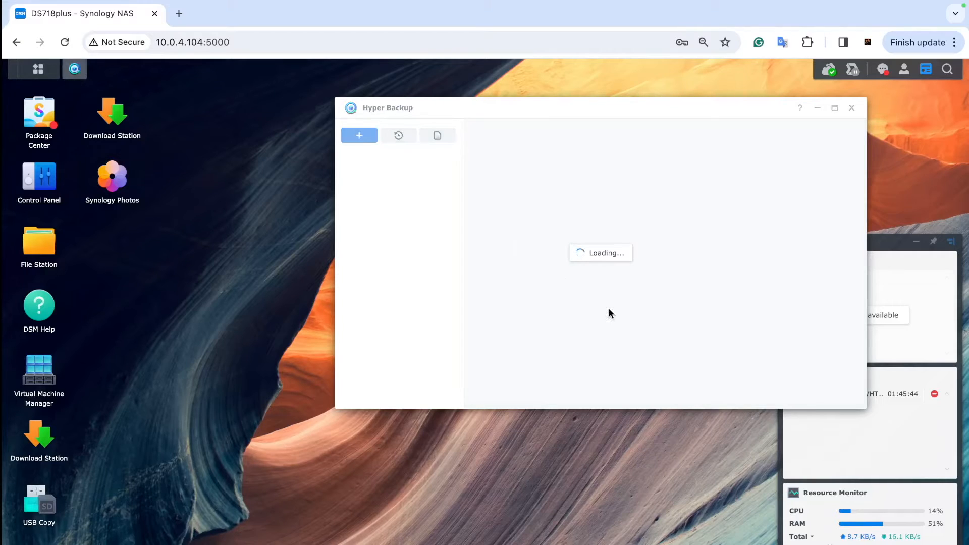
click(358, 135)
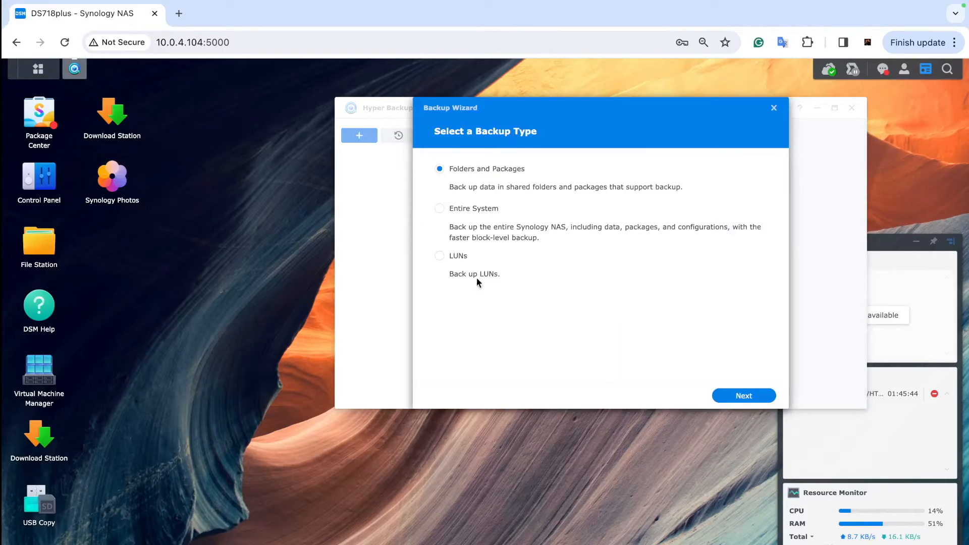
click(743, 396)
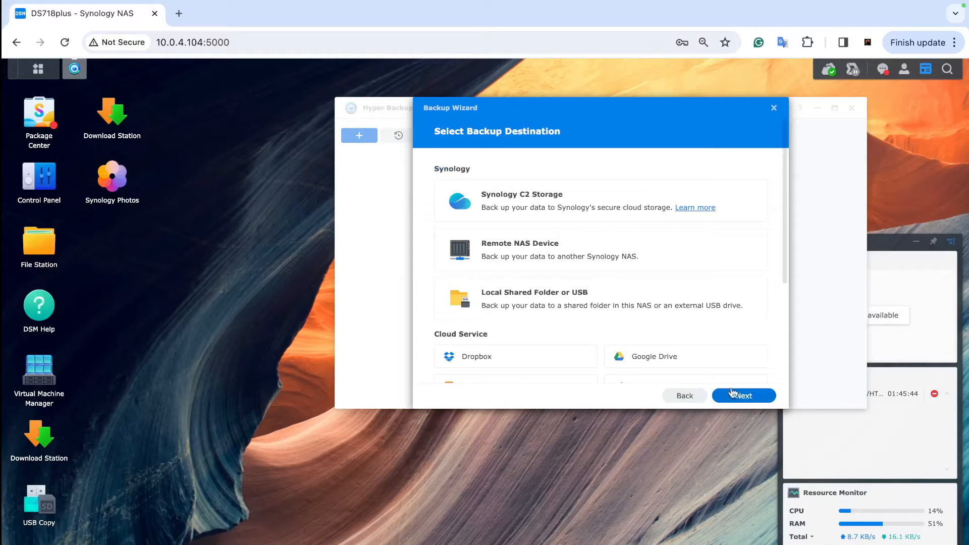
click(743, 396)
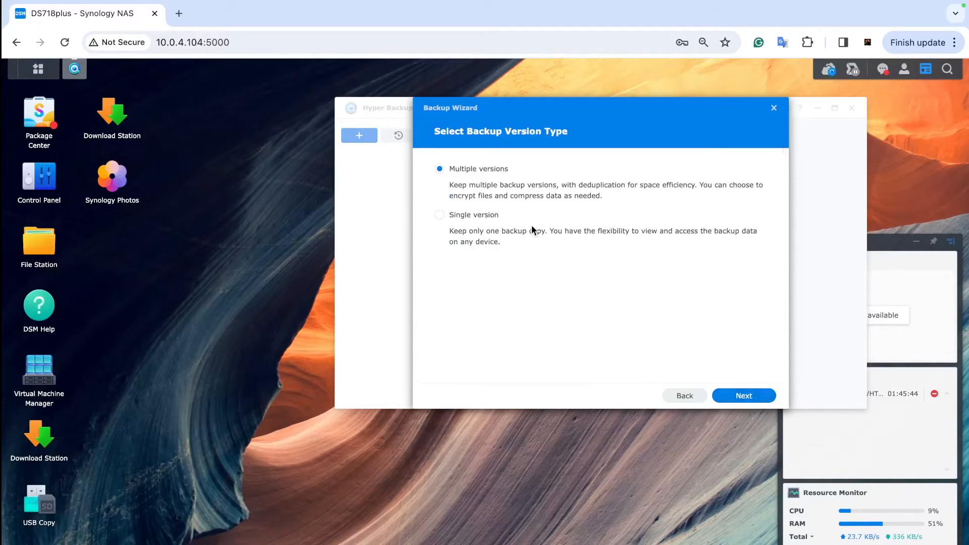
click(439, 215)
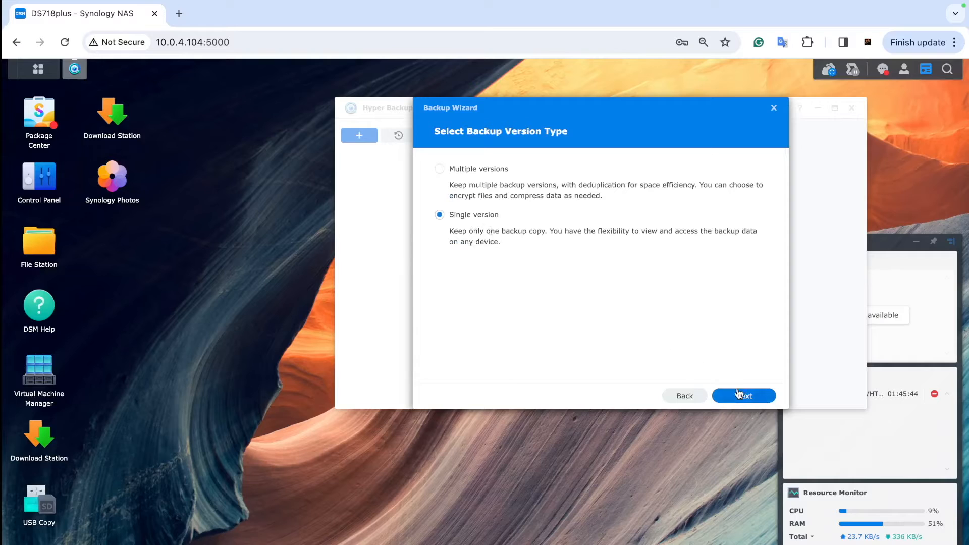
click(743, 396)
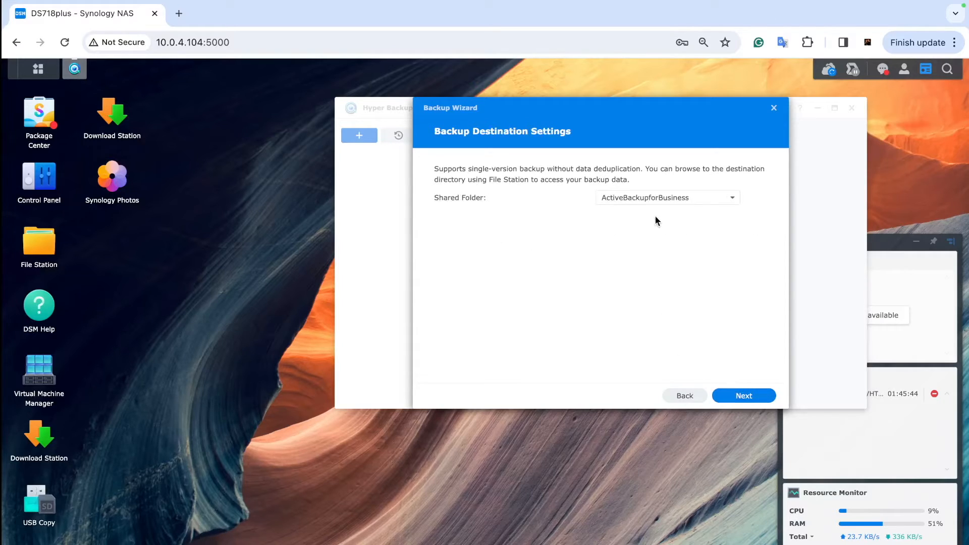
click(667, 197)
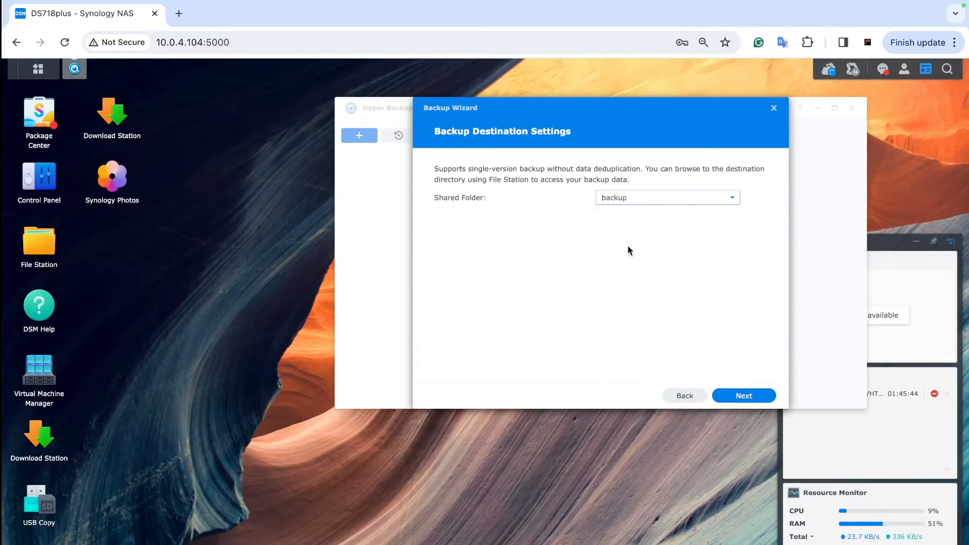
mouse_move(743, 396)
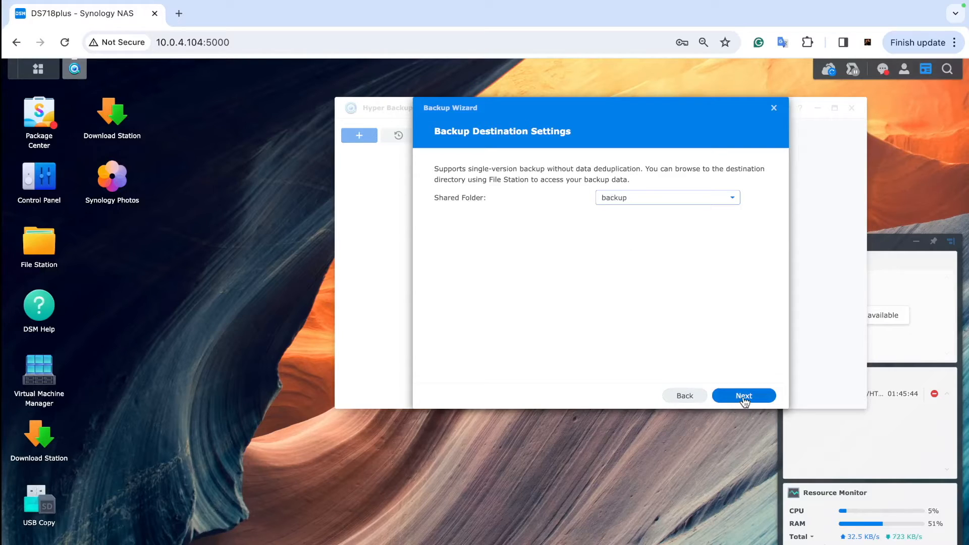
Step: Select remoteNAS as the backup data, create Local Copy 1 and run it now
click(743, 396)
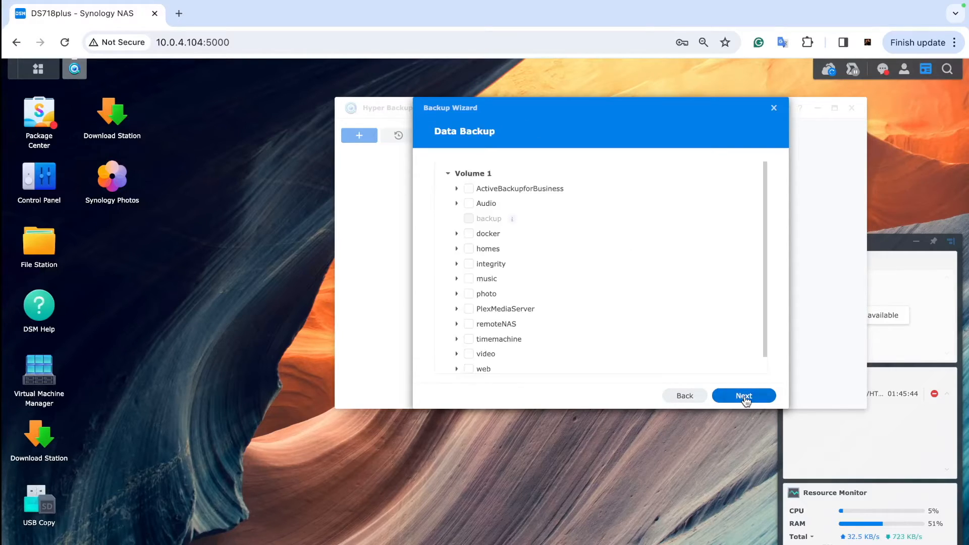
mouse_move(531, 261)
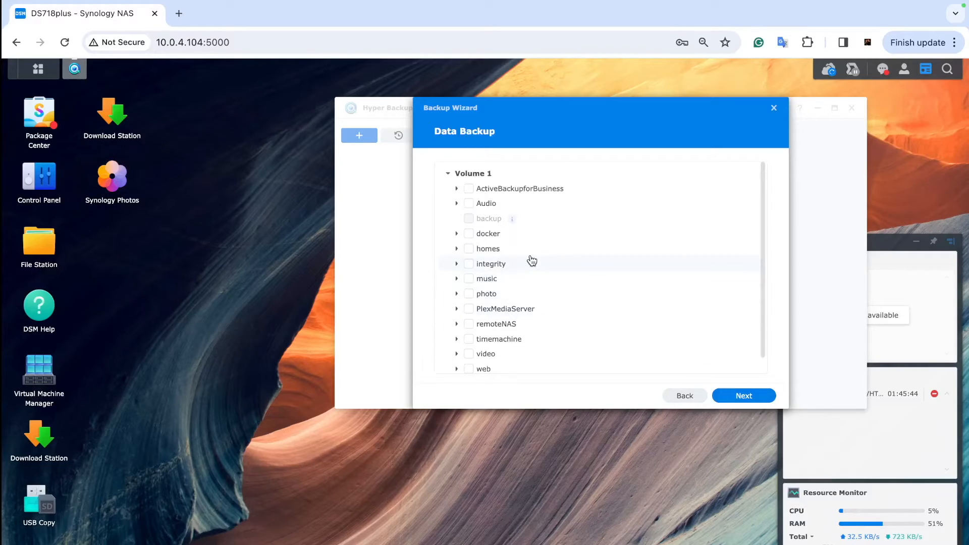
click(468, 324)
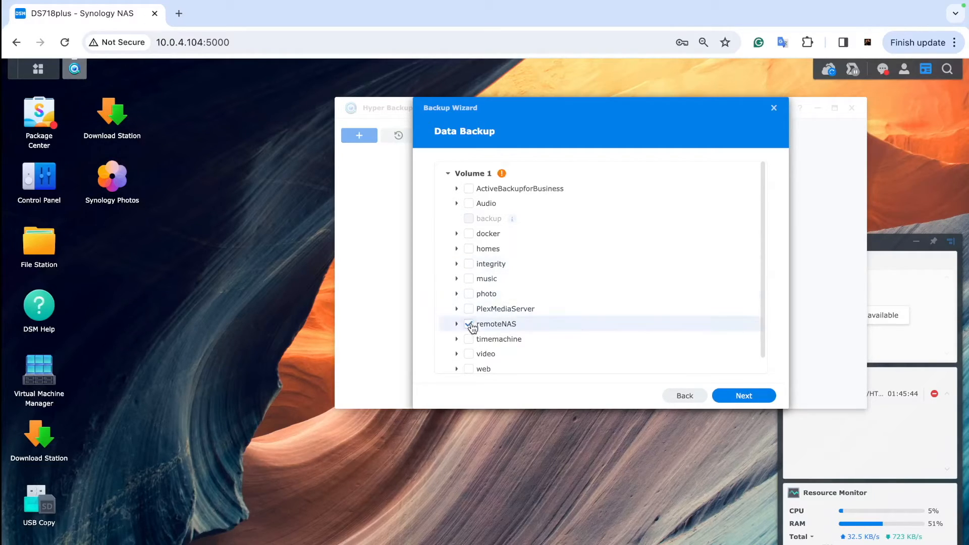
click(743, 395)
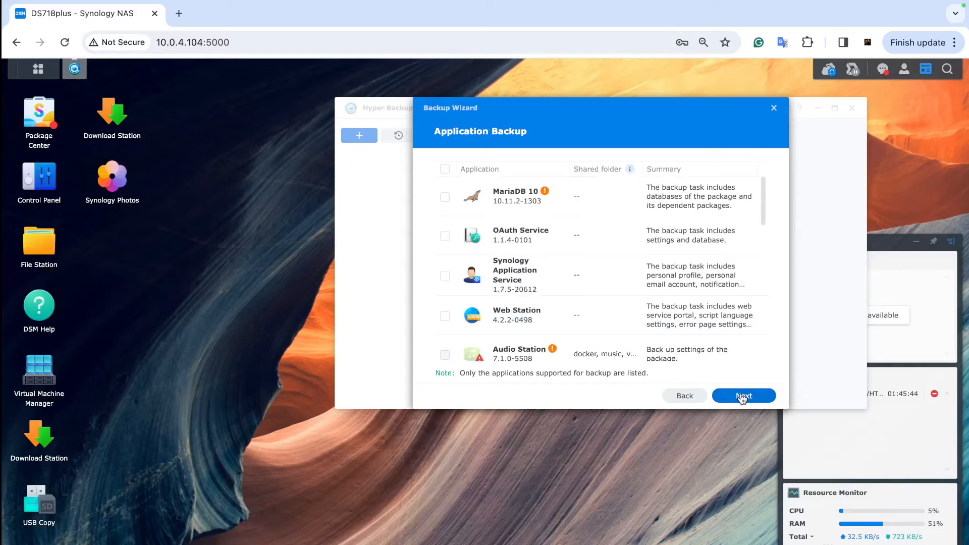
click(743, 396)
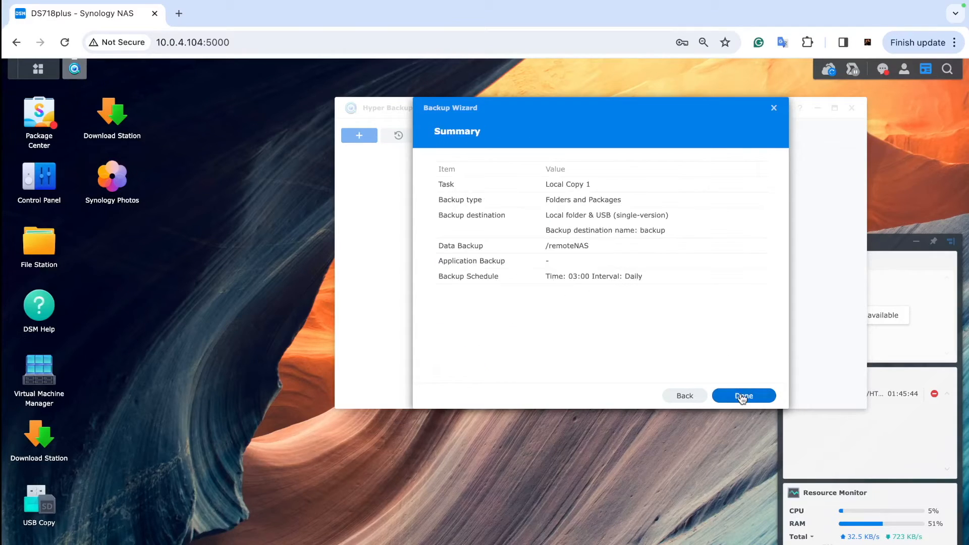
click(743, 395)
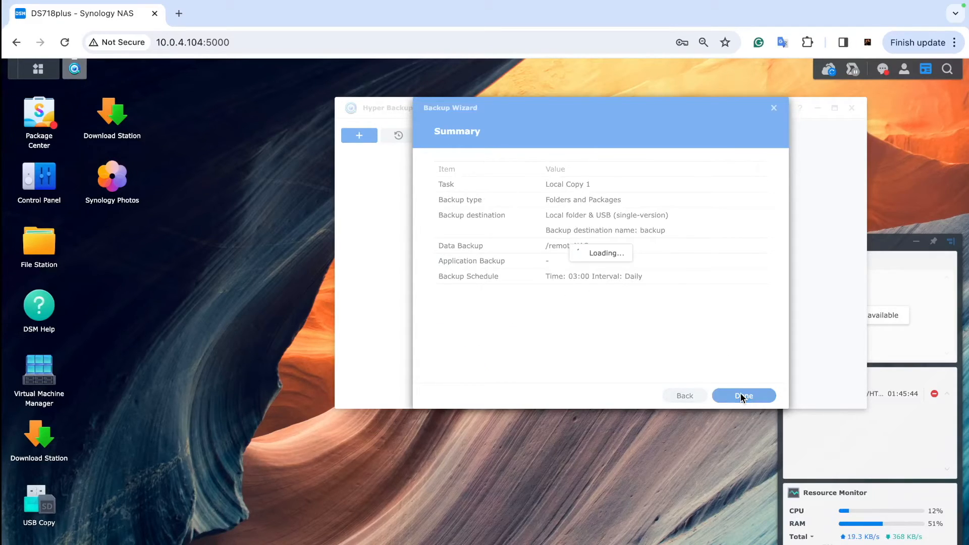
click(743, 395)
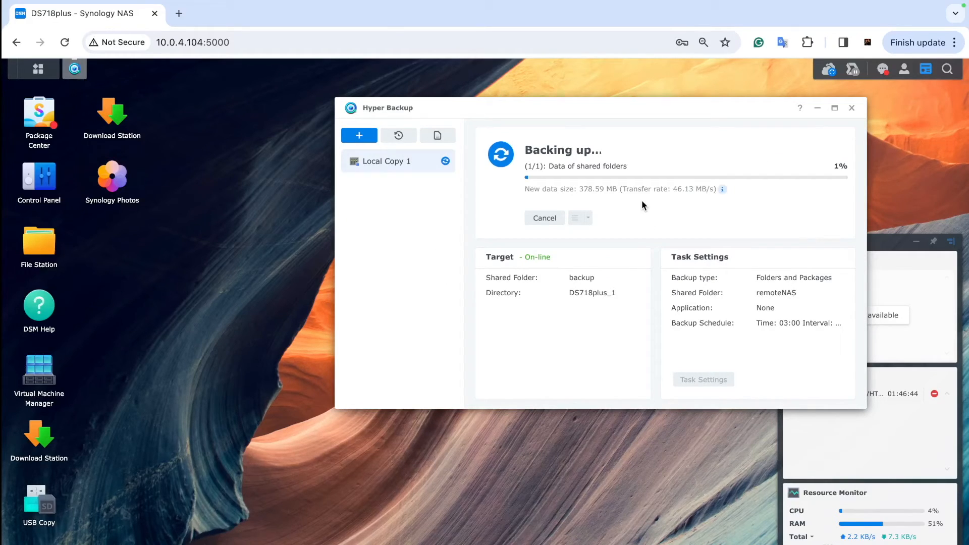
click(38, 247)
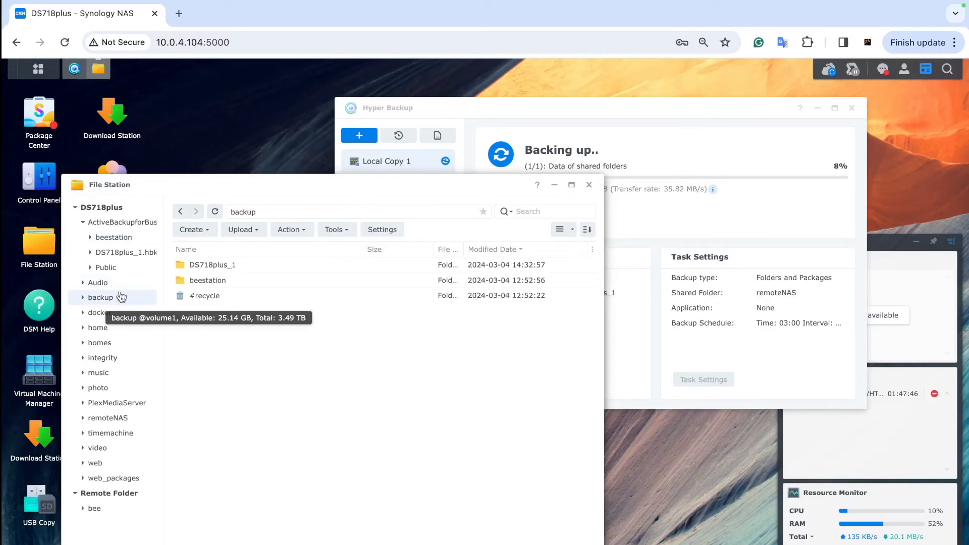
mouse_move(212, 265)
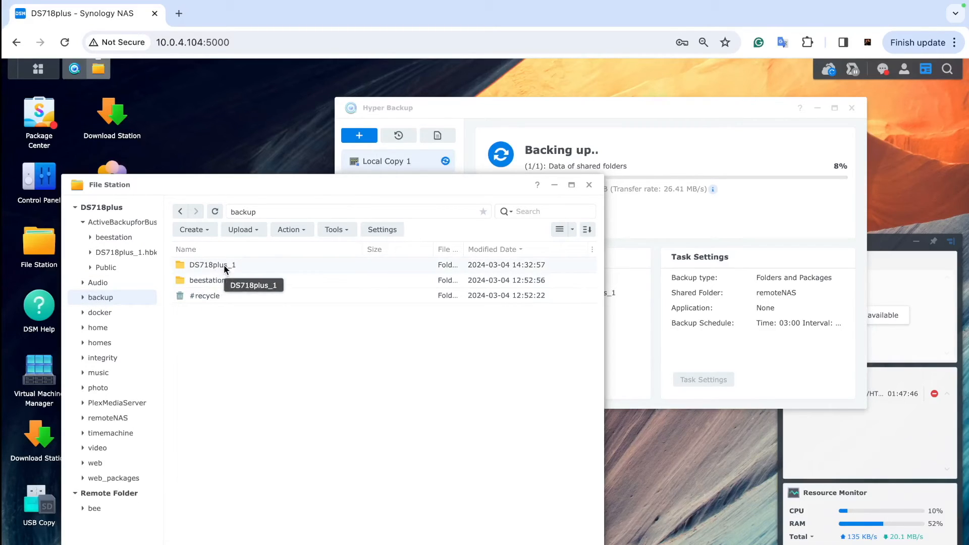
Step: Browse backup > DS718plus_1 > remoteNAS down to the MobileBackup folder
double_click(213, 265)
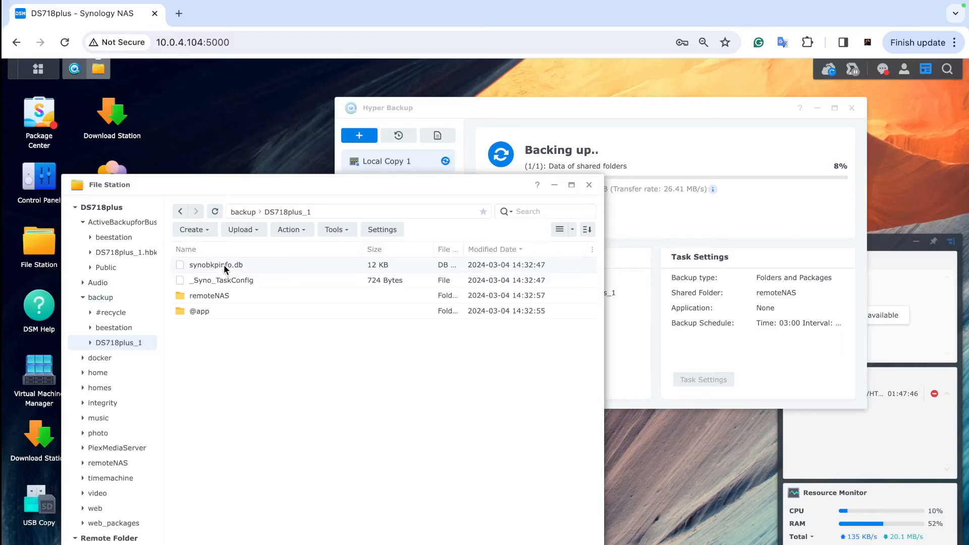
mouse_move(209, 295)
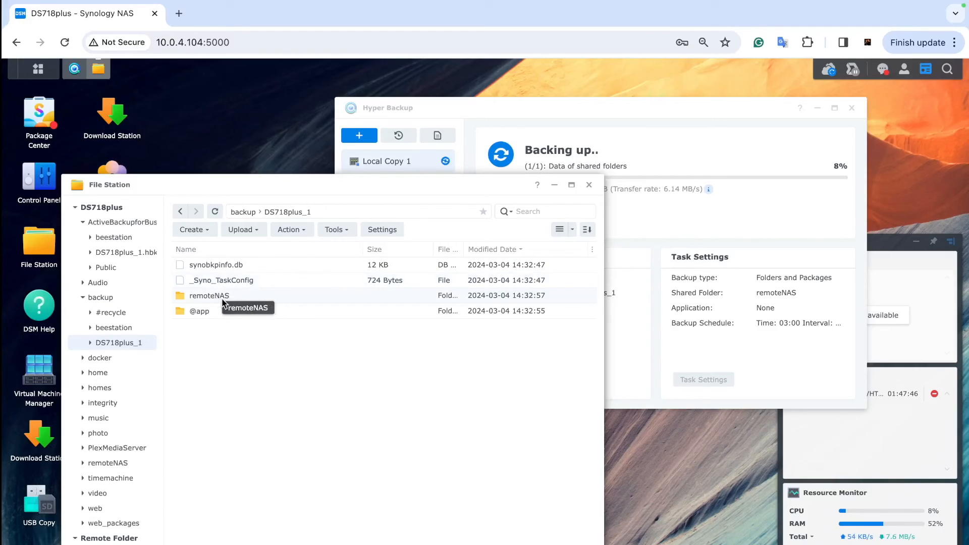
double_click(209, 296)
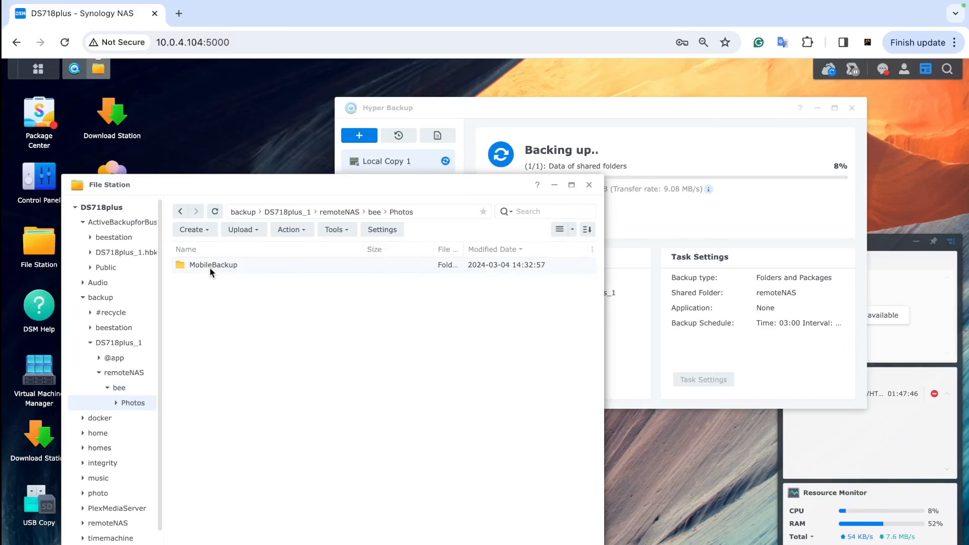
double_click(213, 265)
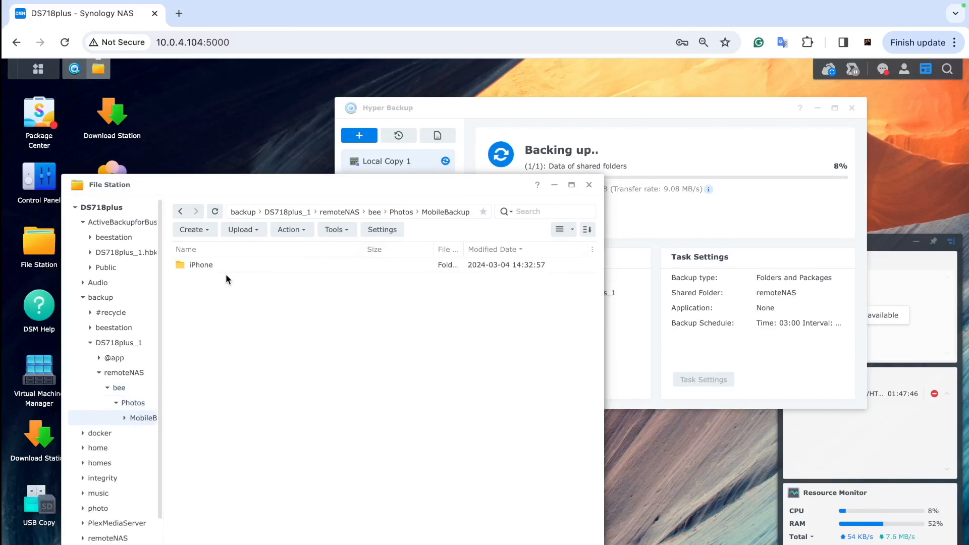